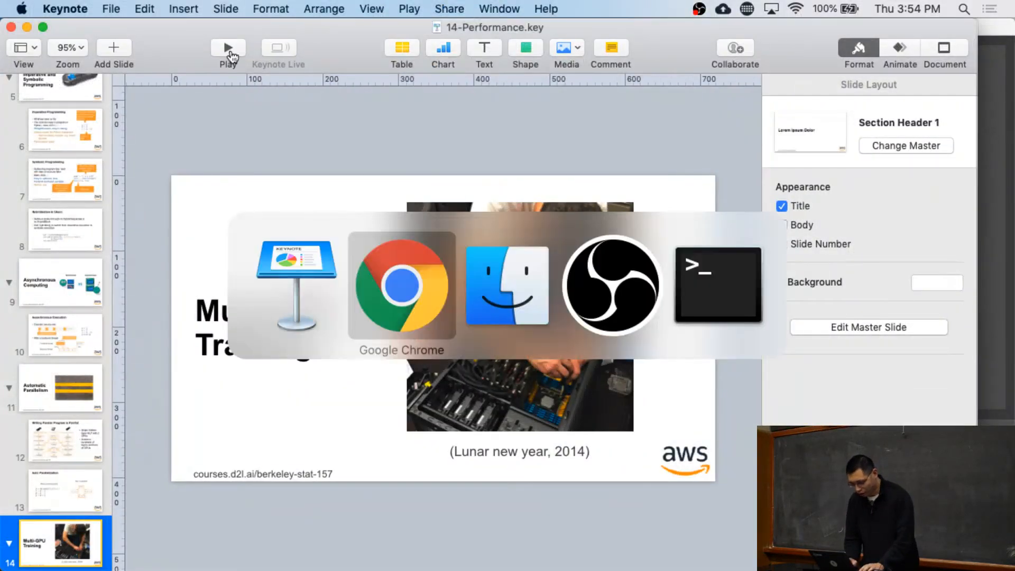
Switch from Keynote to the async-computation notebook in Google Chrome.
click(401, 283)
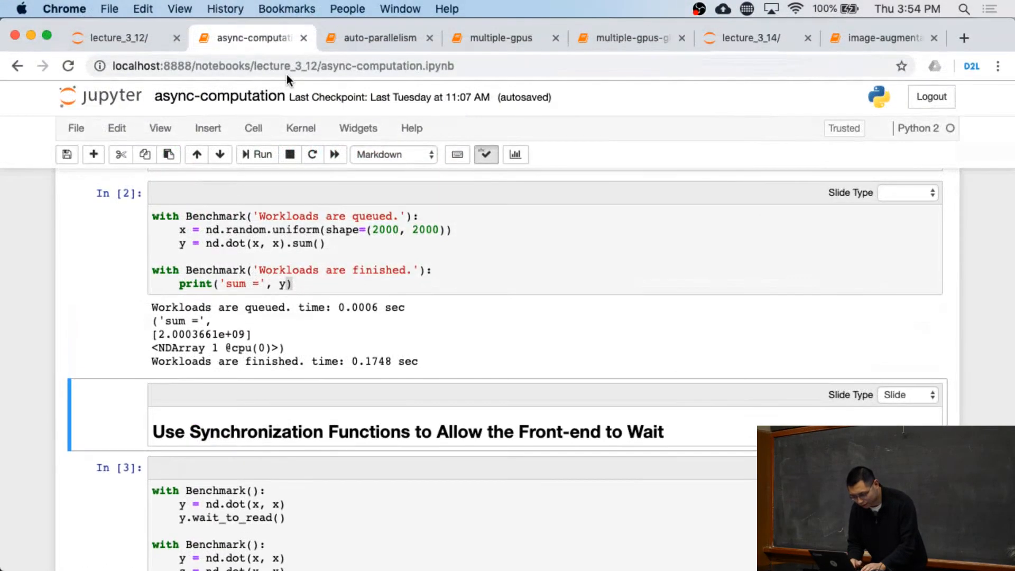
click(375, 38)
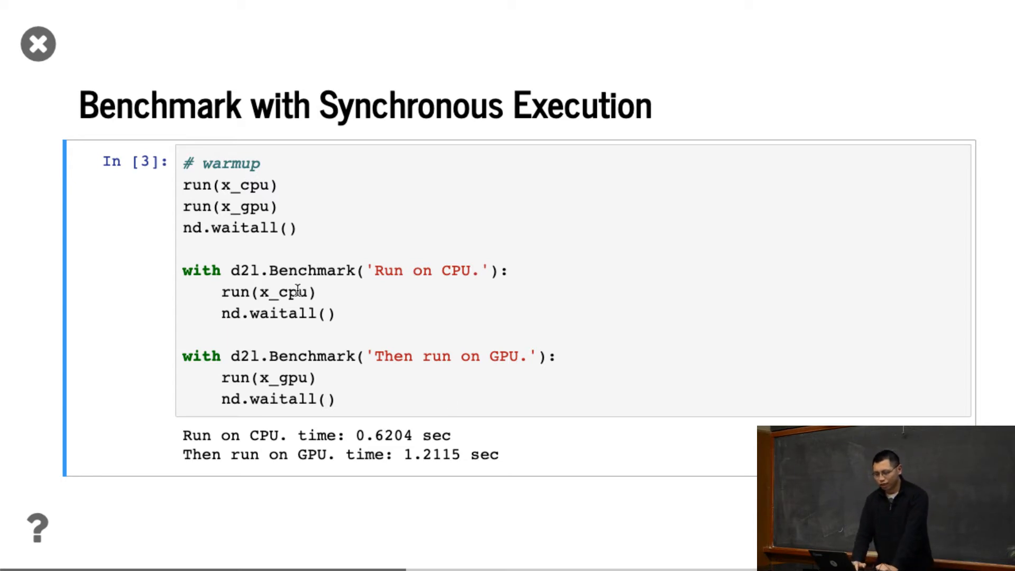
Highlight the x_cpu run in the CPU benchmark code.
double_click(285, 292)
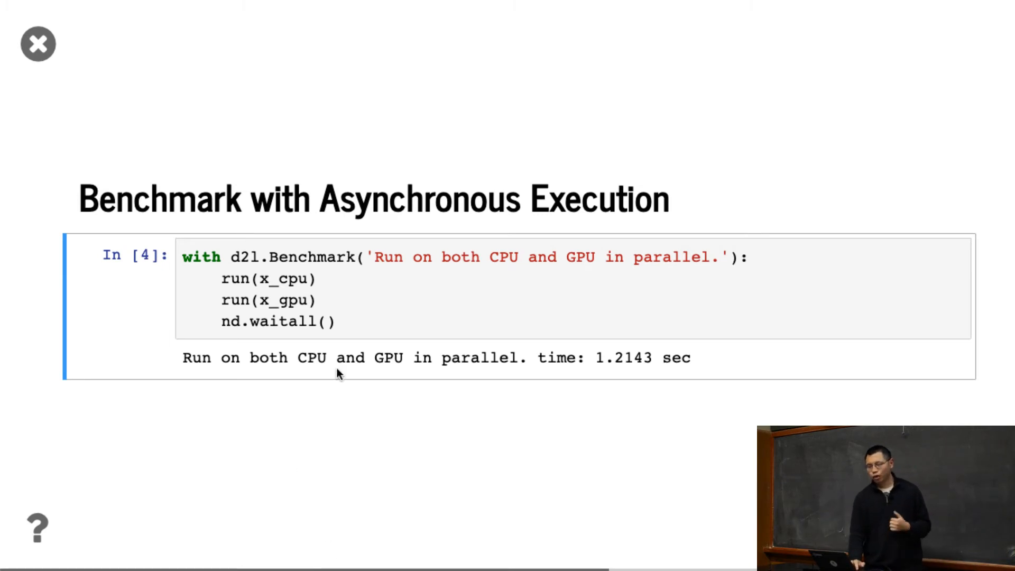
double_click(287, 279)
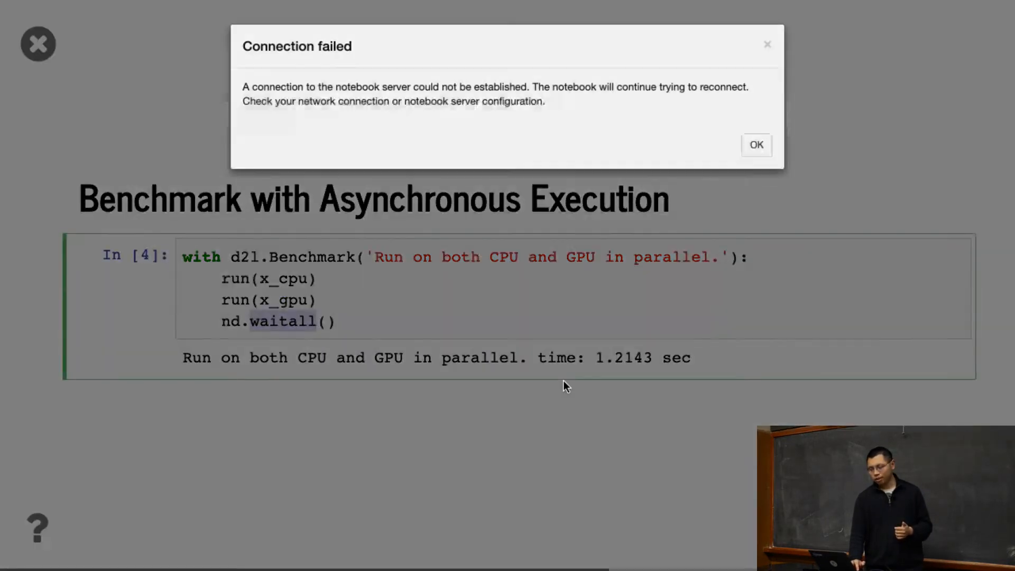
click(756, 144)
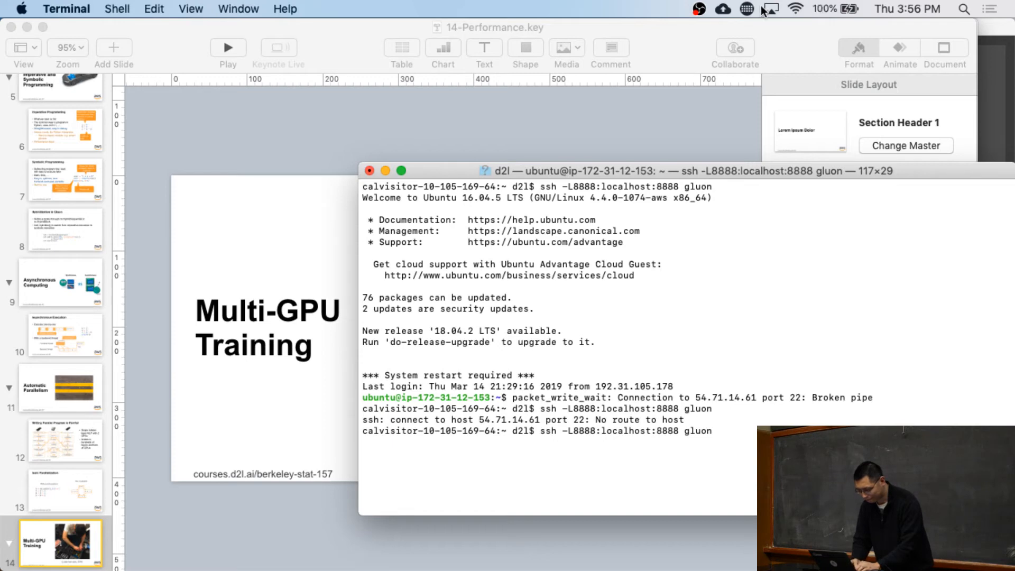
Type 'top' in Terminal while restoring the port 8888 gluon tunnel.
text(top)
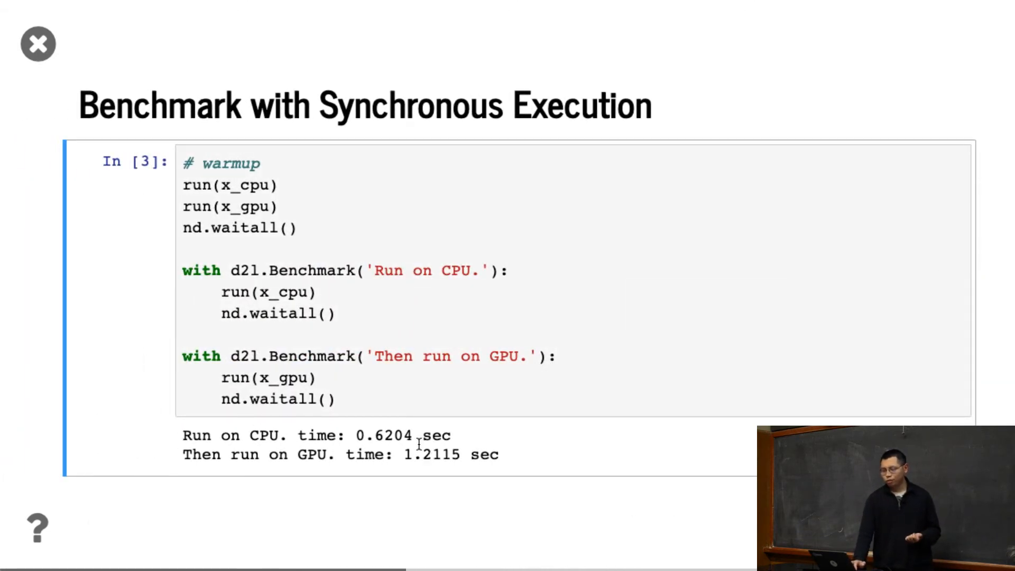
mouse_move(408, 454)
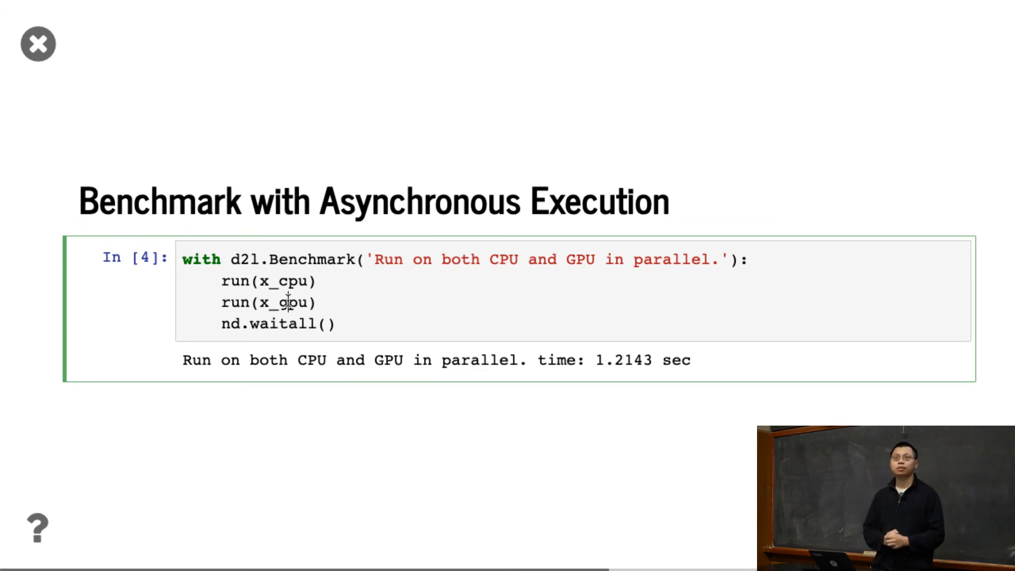
mouse_move(239, 514)
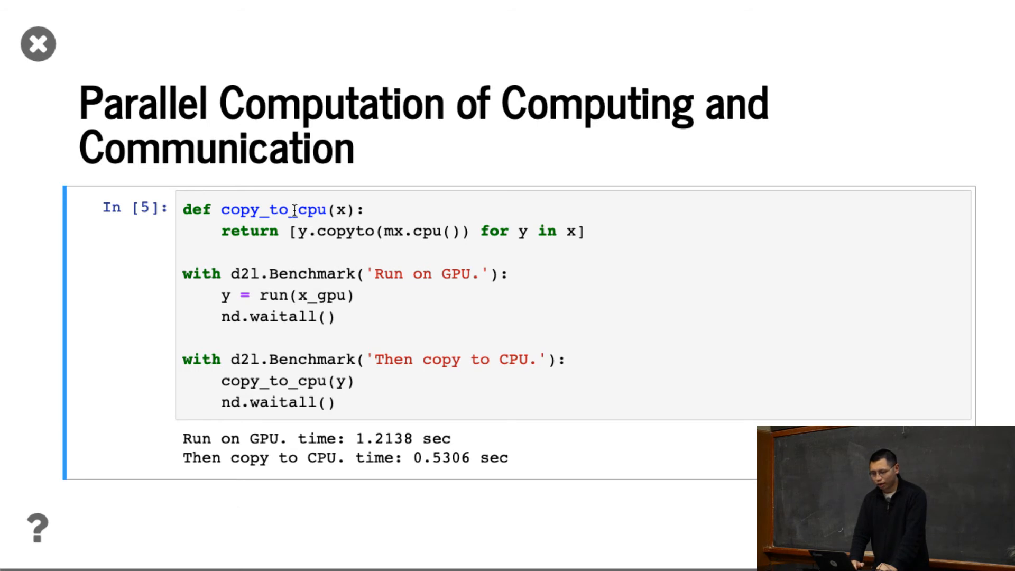
Highlight the copy_to_cpu function name and the run call on x_gpu.
double_click(272, 210)
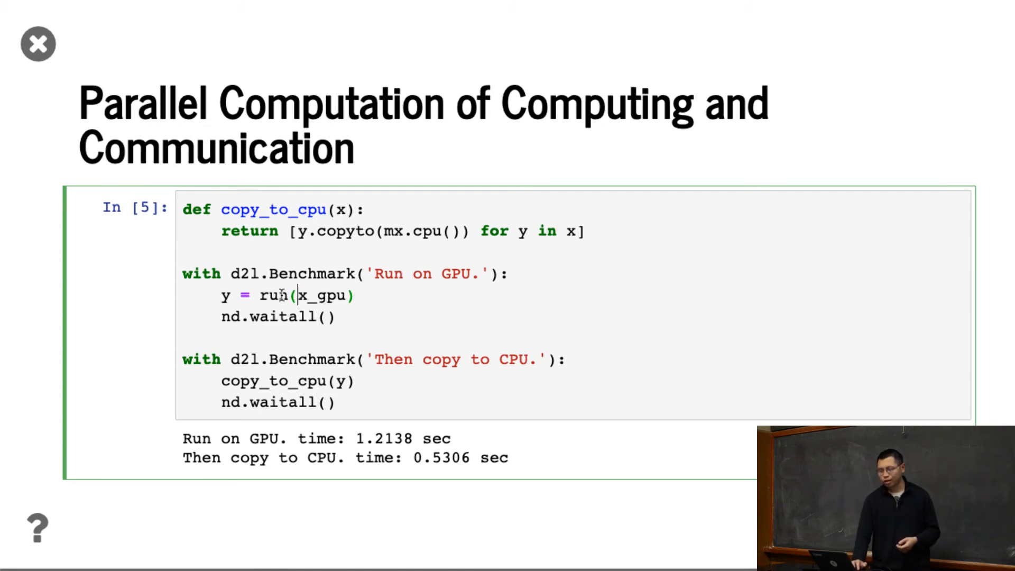
double_click(272, 381)
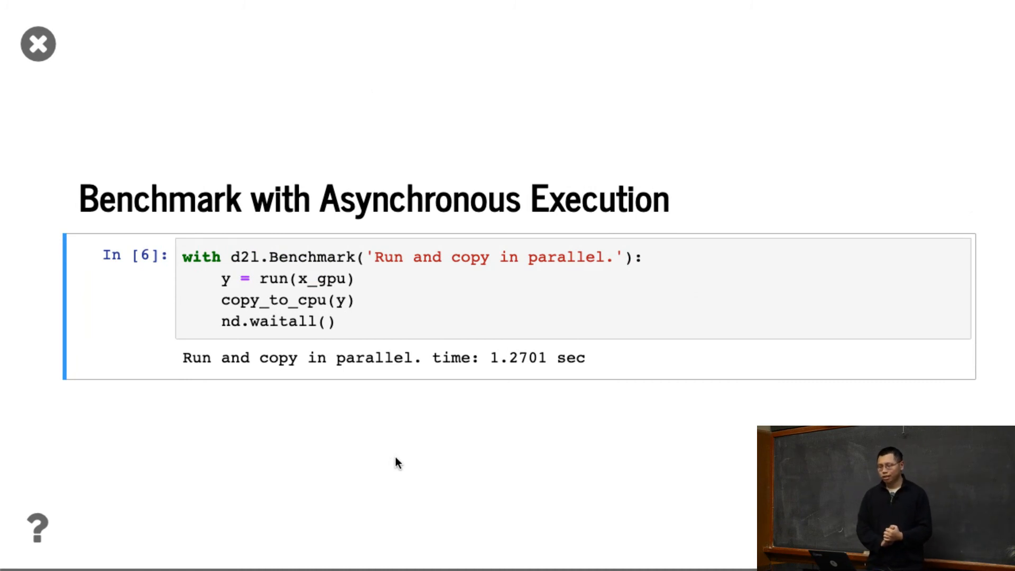
mouse_move(327, 379)
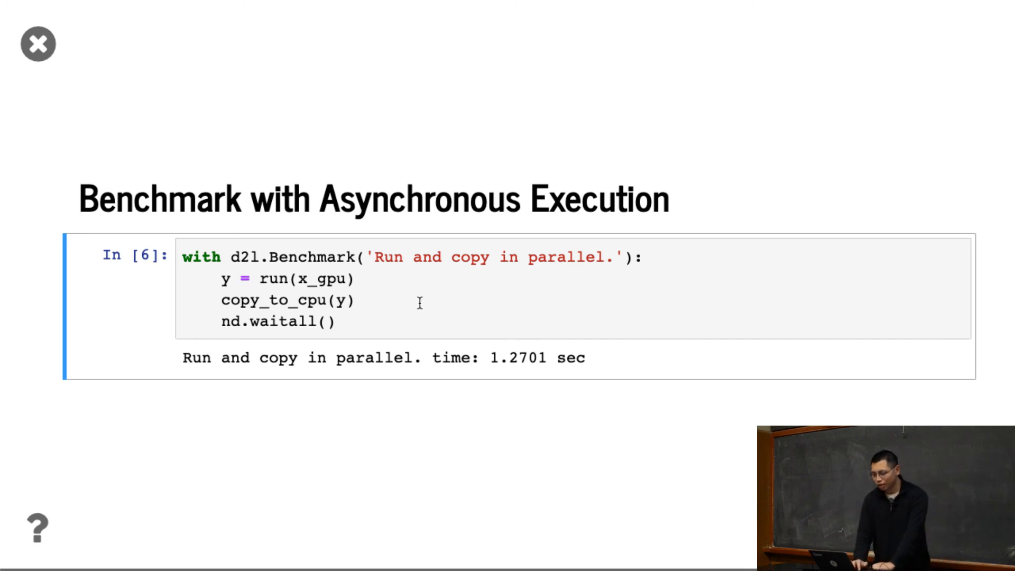
Highlight the copy_to_cpu call in the run-and-copy benchmark code.
double_click(323, 279)
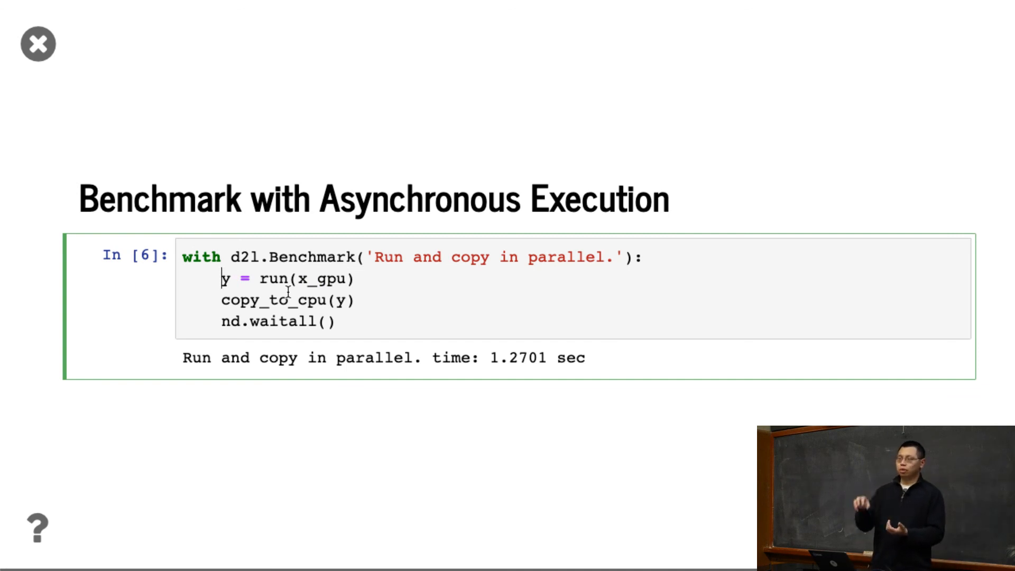
double_click(259, 300)
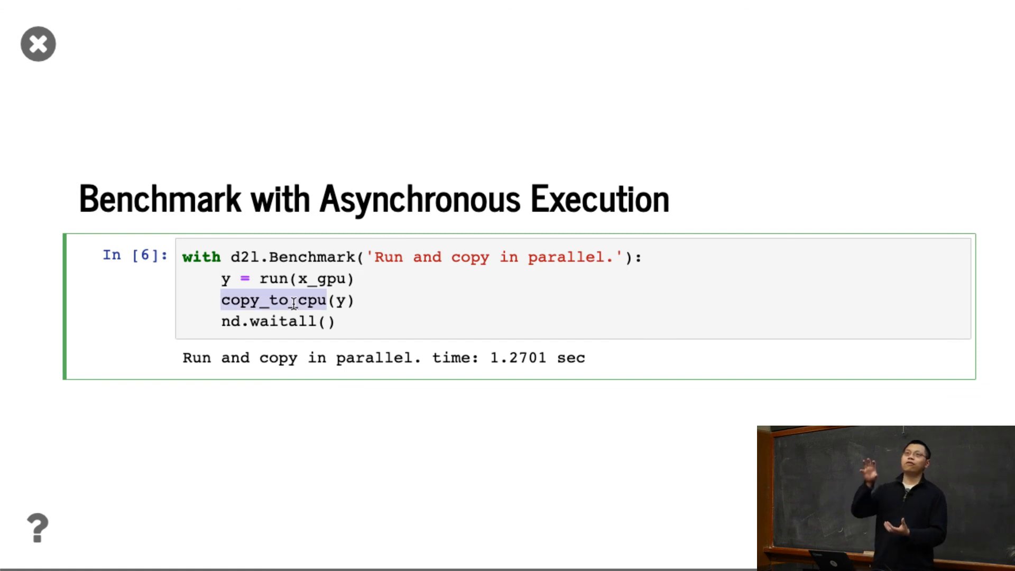